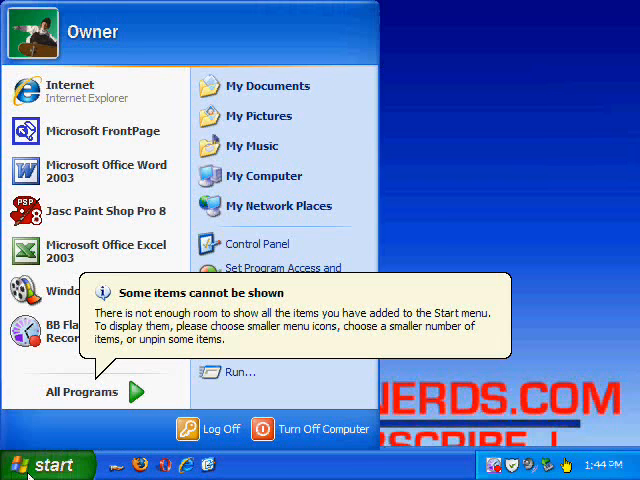
pyautogui.moveTo(278, 176)
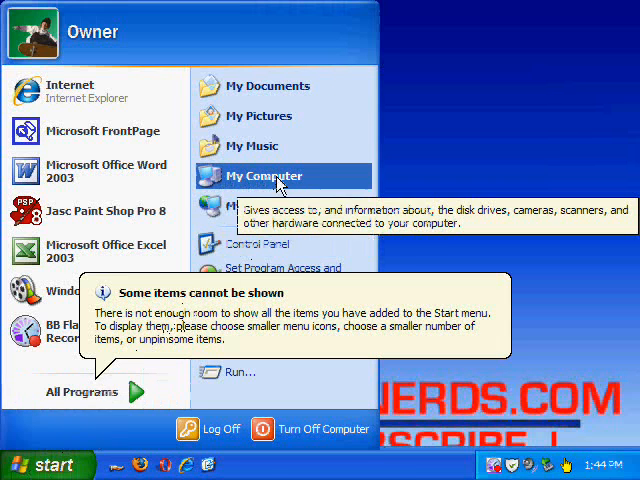
pyautogui.moveTo(248, 186)
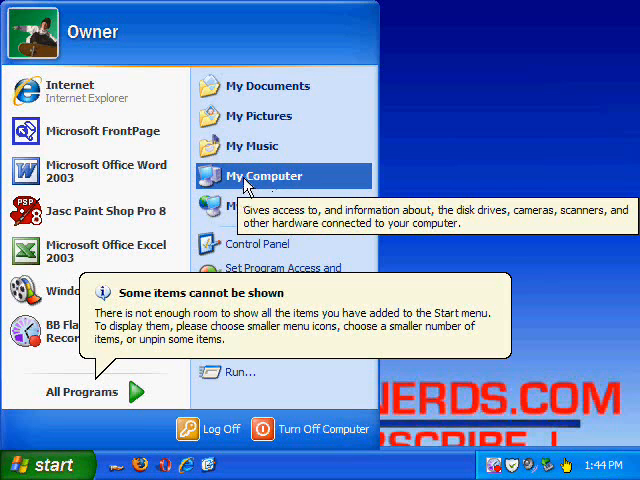
pyautogui.moveTo(238, 178)
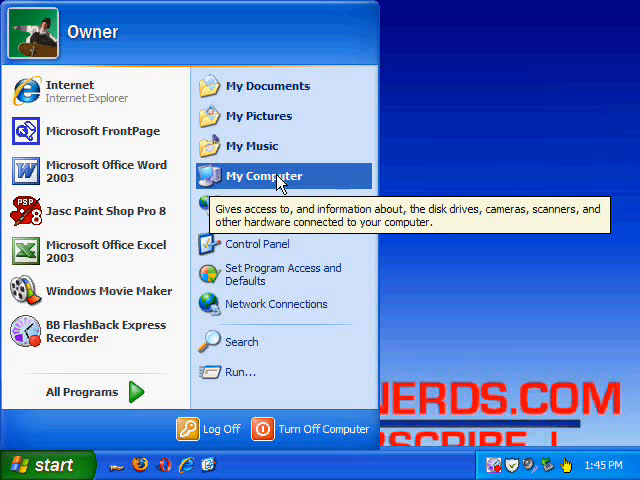
# Show the context menu of My Computer in the Start menu
pyautogui.rightClick(264, 176)
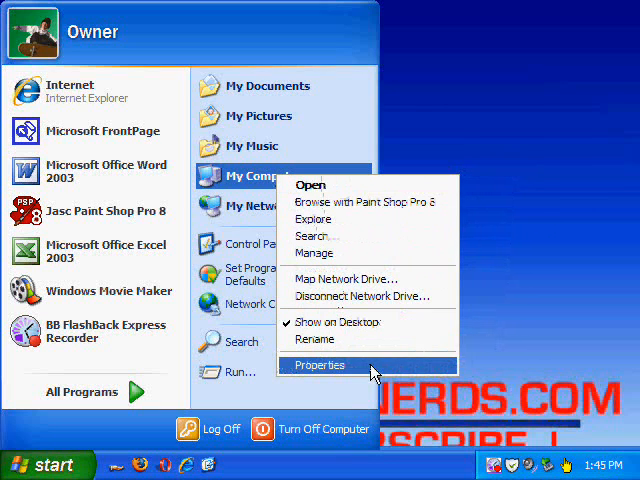
# View System Properties General: XP Home SP2, eMachines W3050, Sempron 3000+, 960 MB RAM
pyautogui.click(320, 364)
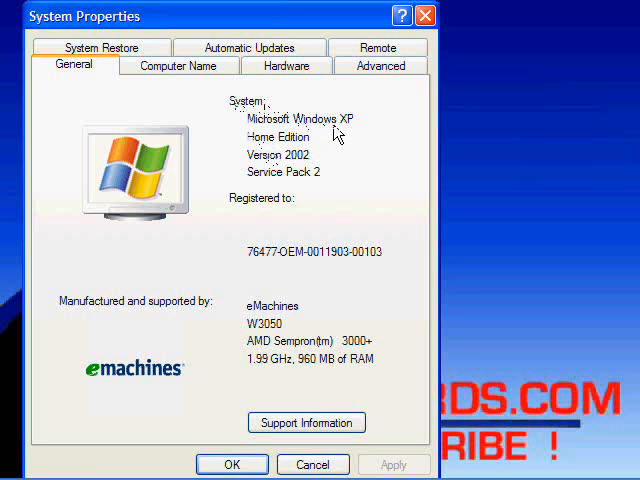
pyautogui.moveTo(318, 132)
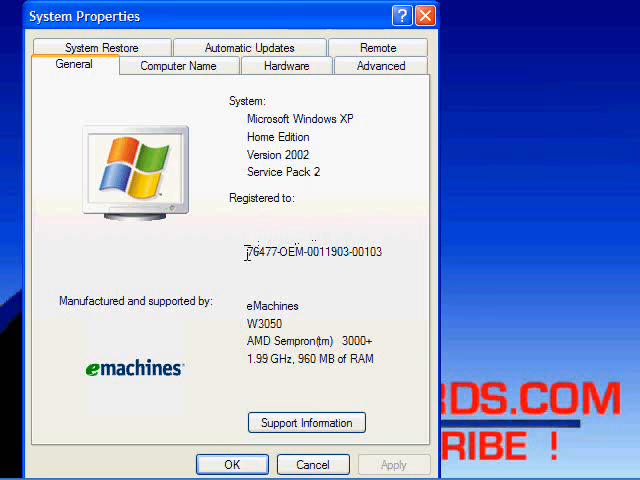
pyautogui.moveTo(184, 310)
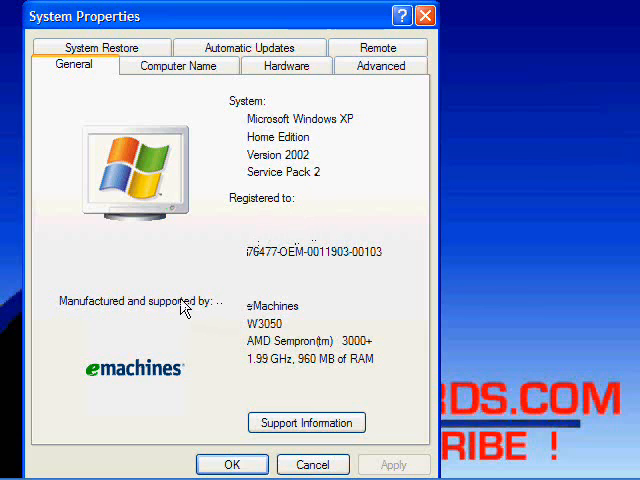
pyautogui.moveTo(256, 316)
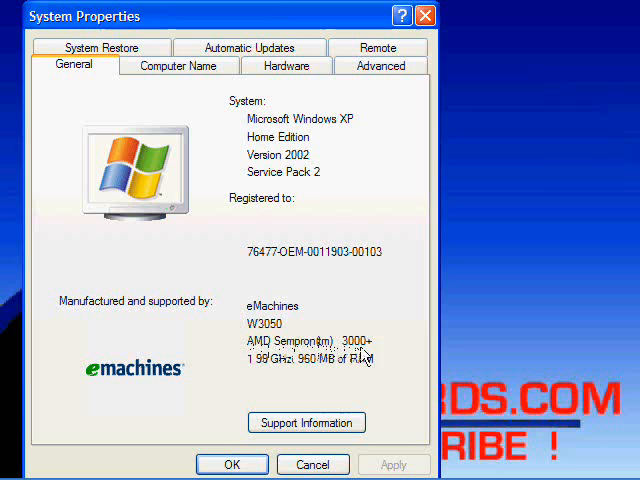
pyautogui.moveTo(256, 372)
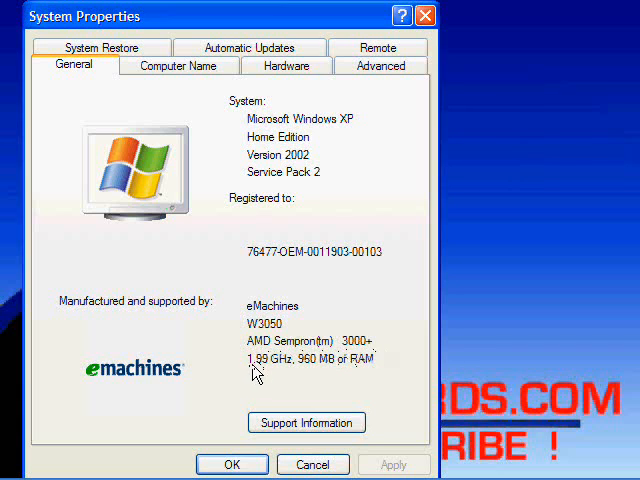
pyautogui.moveTo(290, 372)
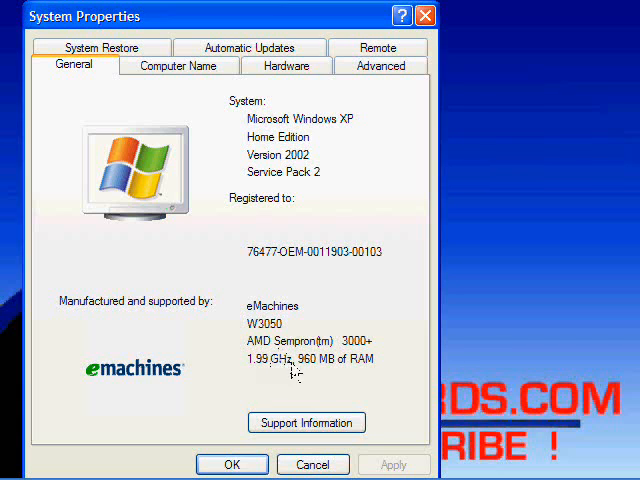
pyautogui.moveTo(312, 372)
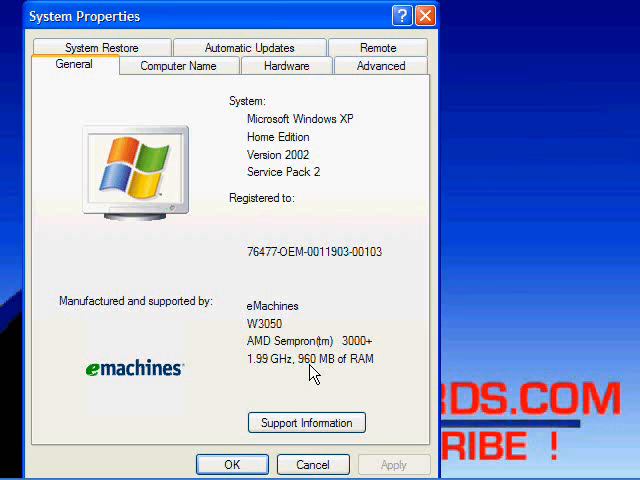
pyautogui.moveTo(370, 372)
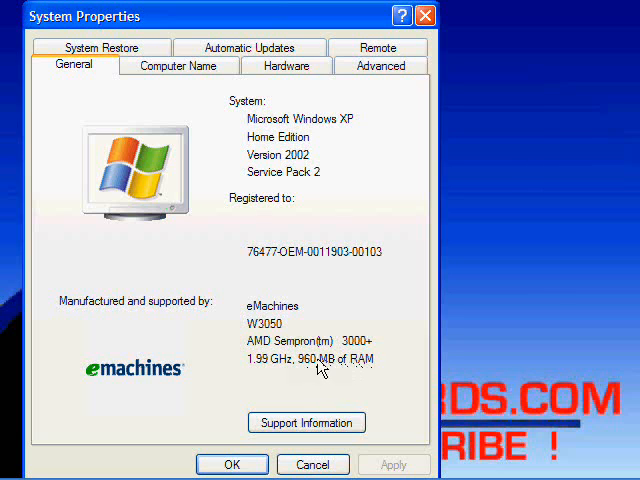
pyautogui.moveTo(322, 366)
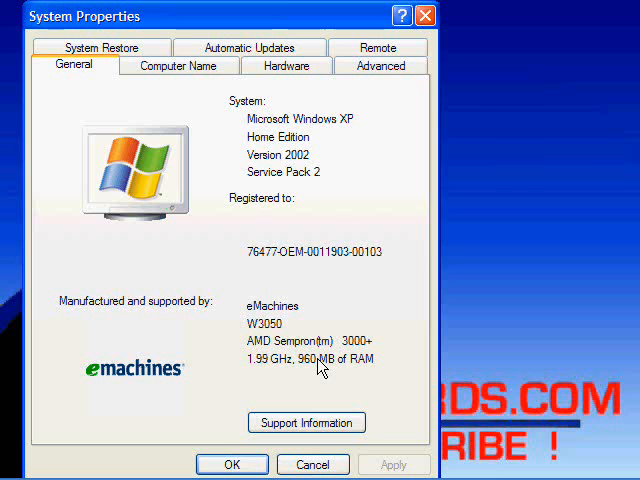
pyautogui.moveTo(378, 196)
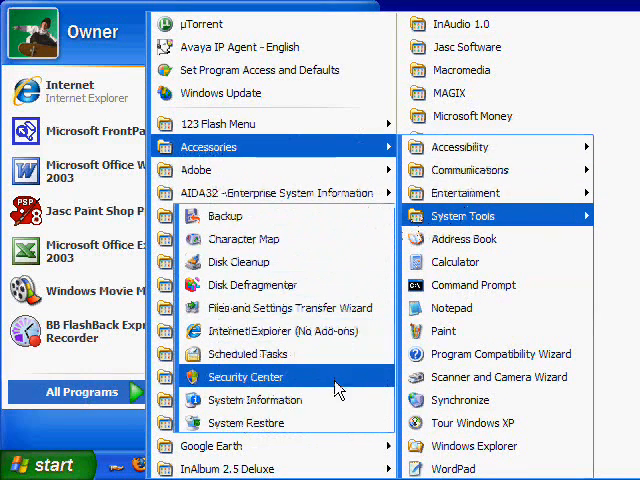
pyautogui.moveTo(244, 400)
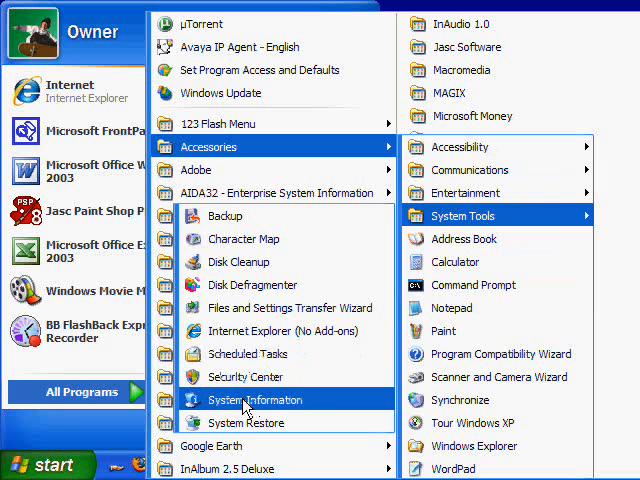
# Launch System Information from Accessories > System Tools
pyautogui.click(254, 400)
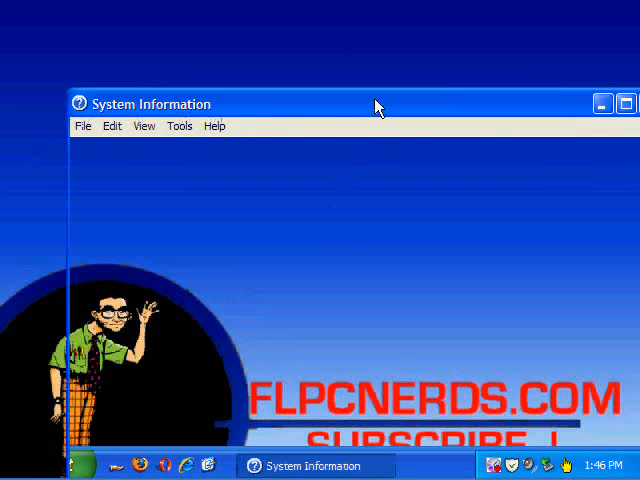
# Review Windows Directory and Time Zone in System Summary, then close System Information
pyautogui.click(624, 104)
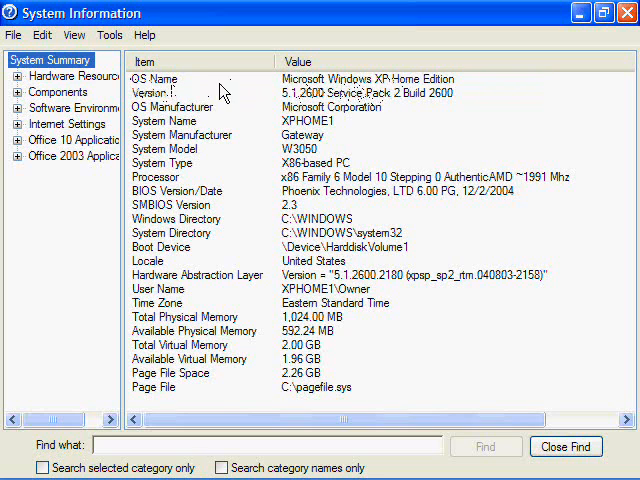
pyautogui.moveTo(430, 94)
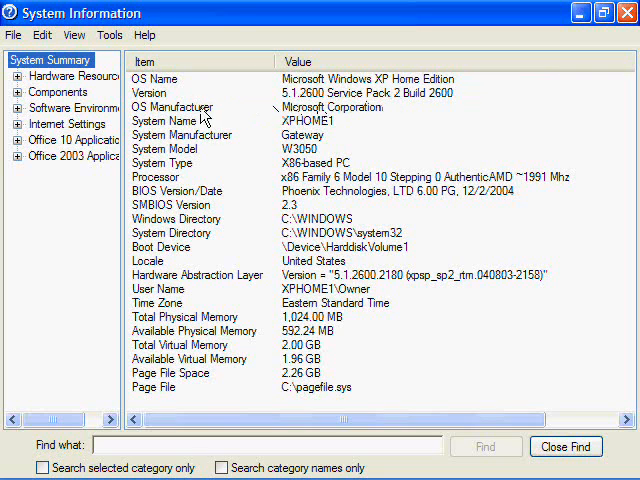
pyautogui.moveTo(268, 136)
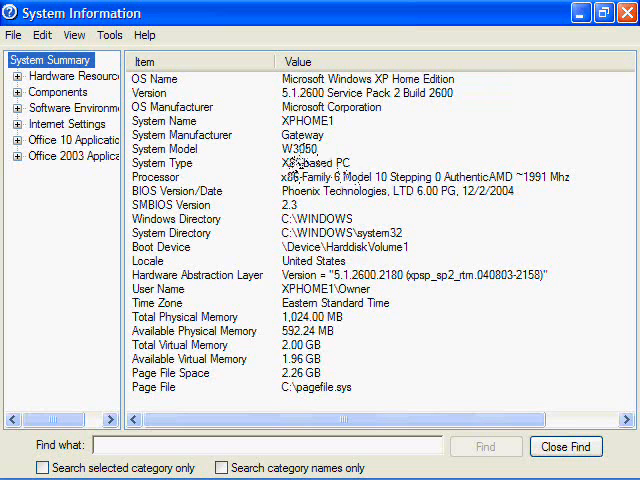
pyautogui.click(200, 176)
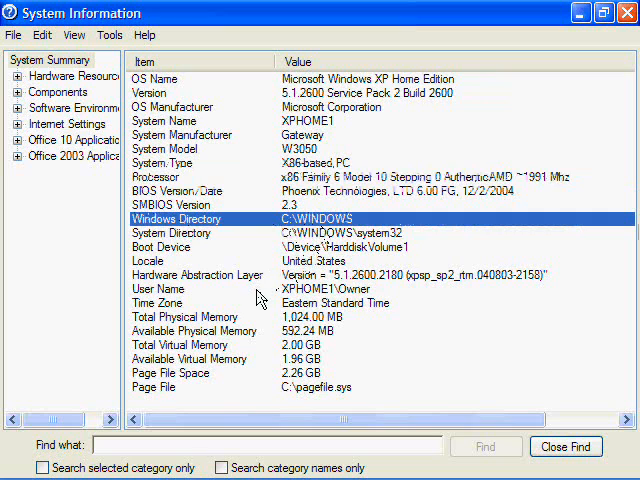
pyautogui.click(184, 316)
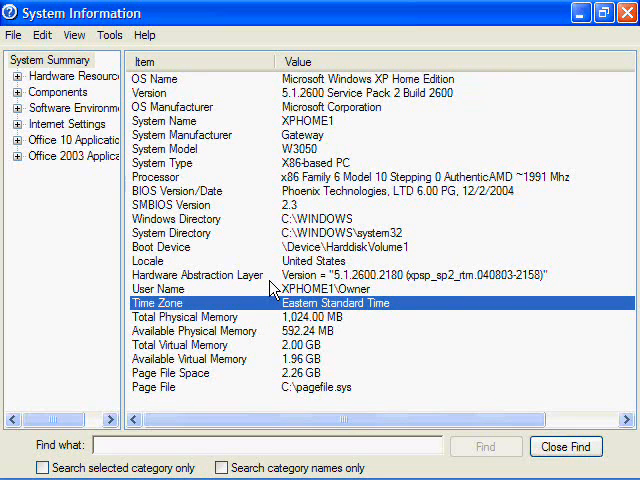
pyautogui.moveTo(360, 132)
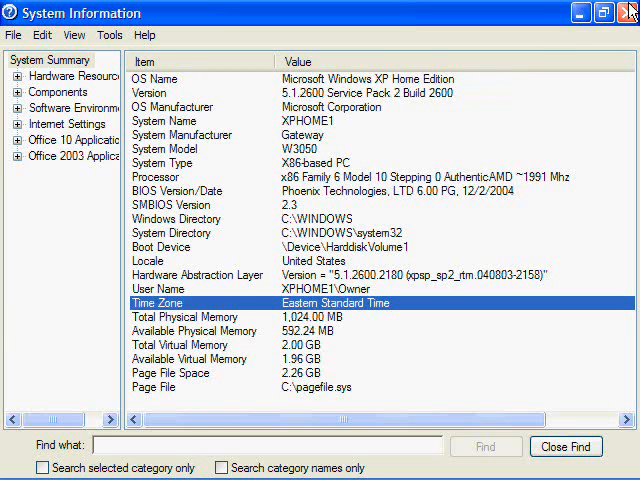
pyautogui.click(628, 12)
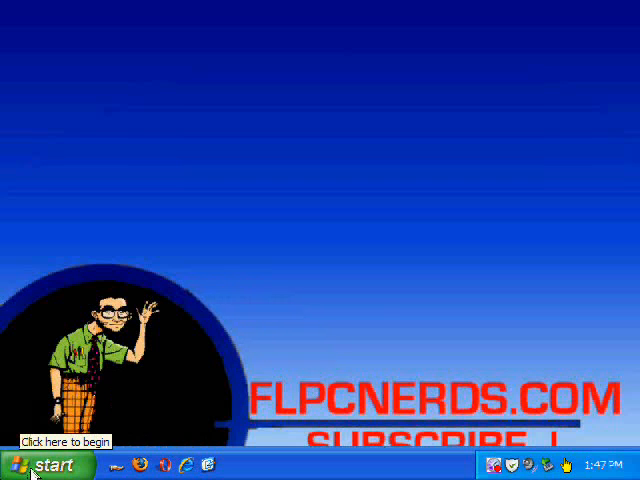
# Open My Computer and show Local Disk (C:) details: NTFS, 32.4 GB free of 67.5 GB
pyautogui.click(48, 464)
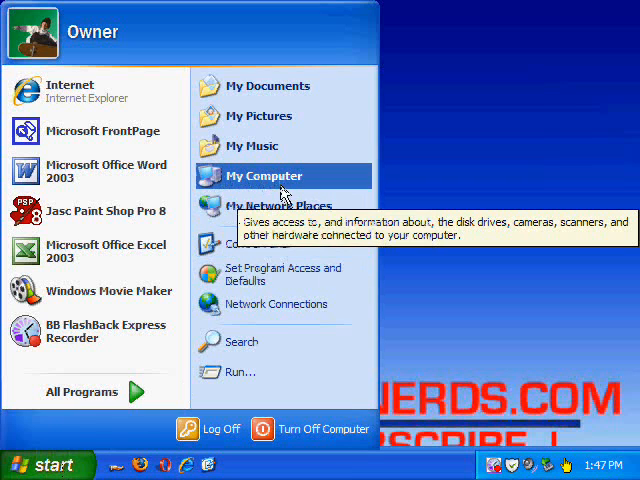
pyautogui.click(264, 176)
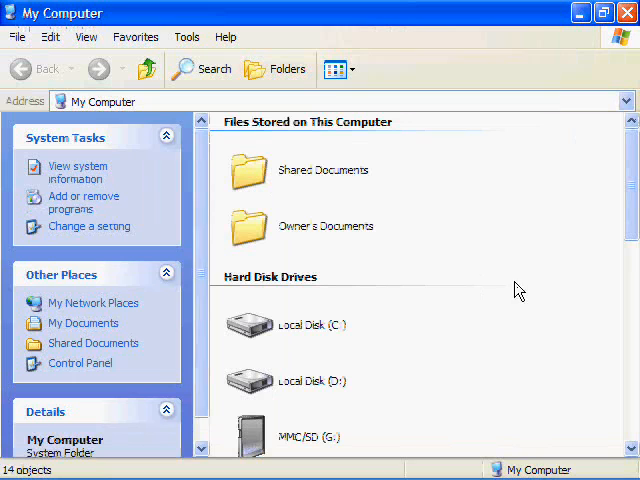
pyautogui.moveTo(610, 208)
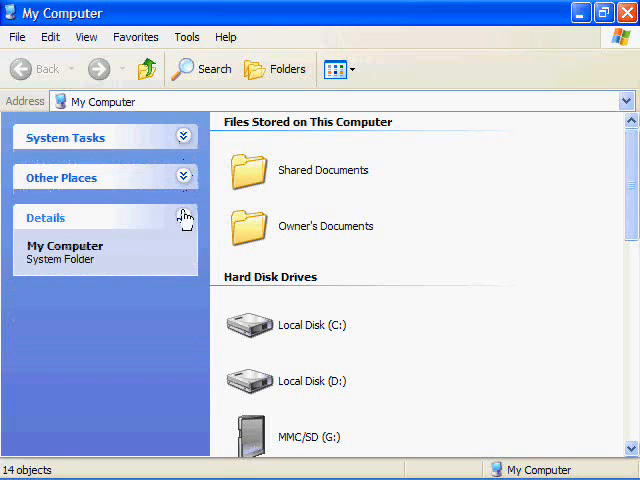
pyautogui.click(312, 324)
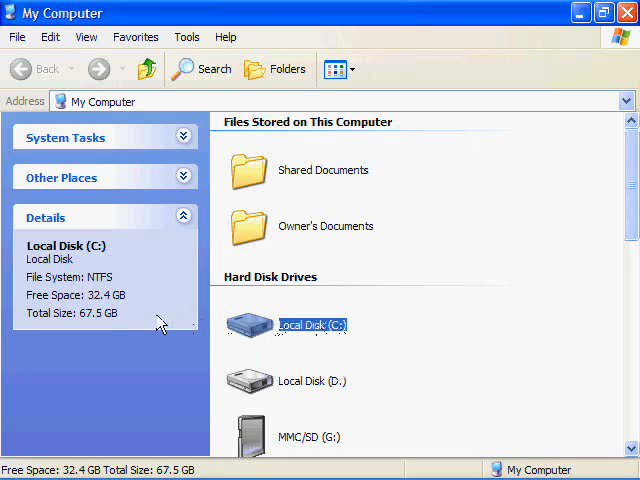
pyautogui.moveTo(78, 318)
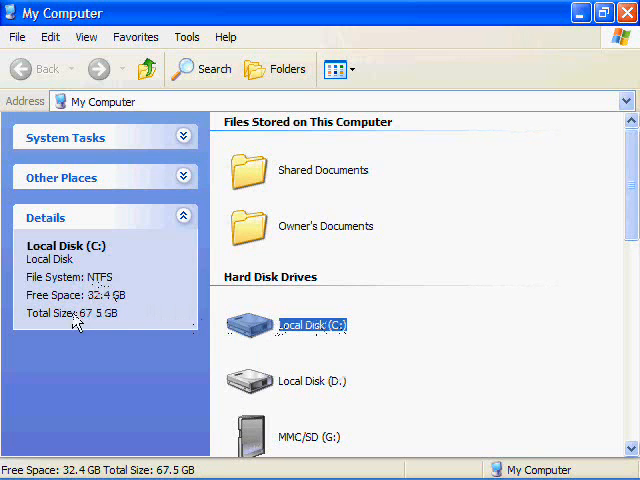
pyautogui.moveTo(88, 308)
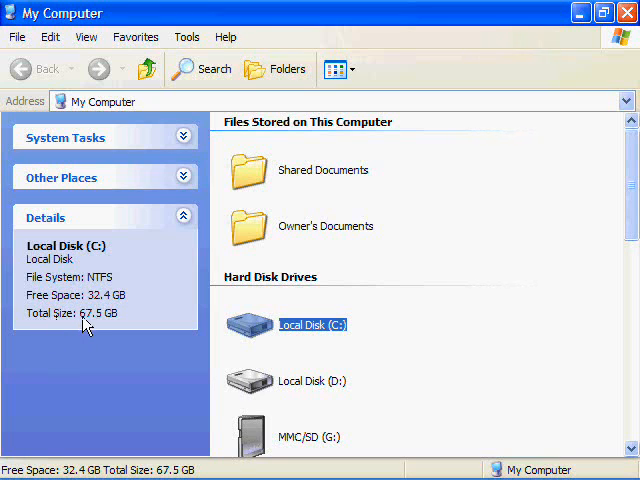
pyautogui.moveTo(120, 322)
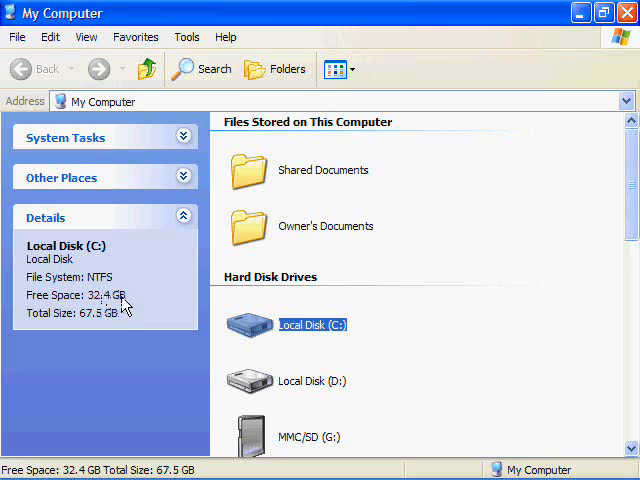
pyautogui.moveTo(240, 318)
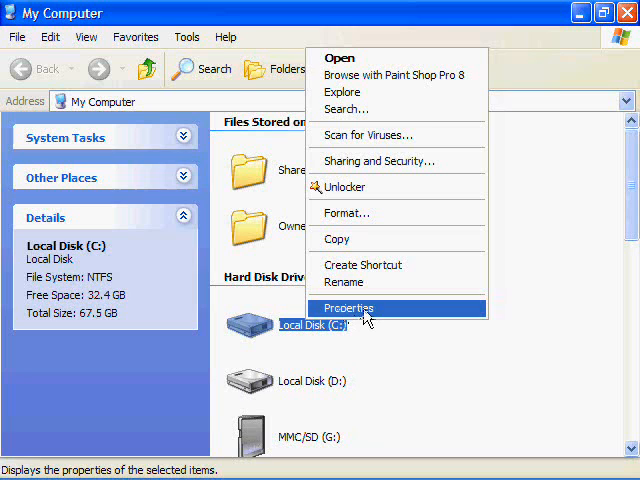
pyautogui.click(348, 308)
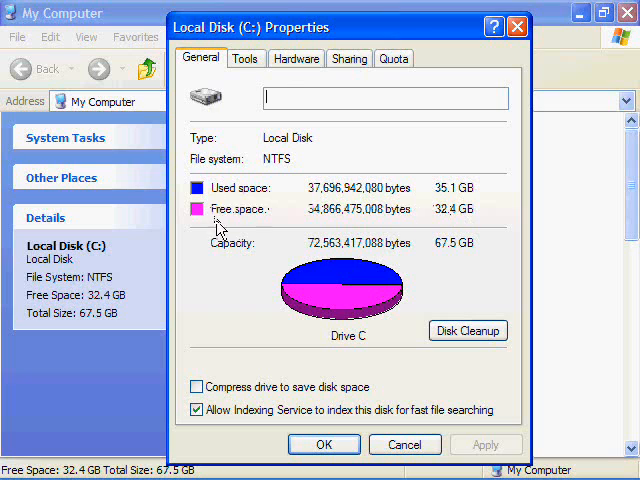
pyautogui.moveTo(222, 262)
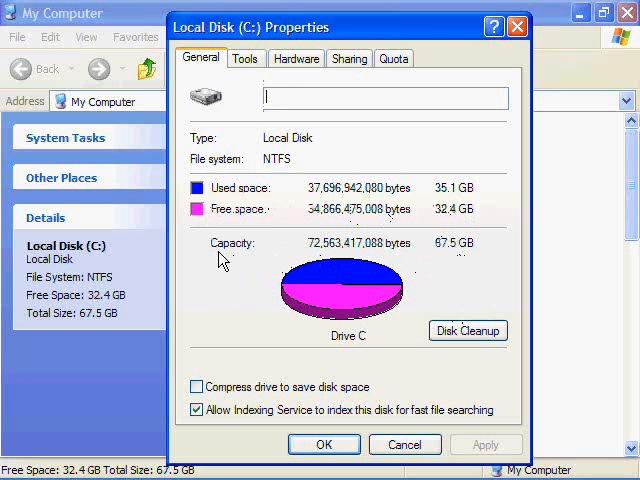
pyautogui.moveTo(460, 252)
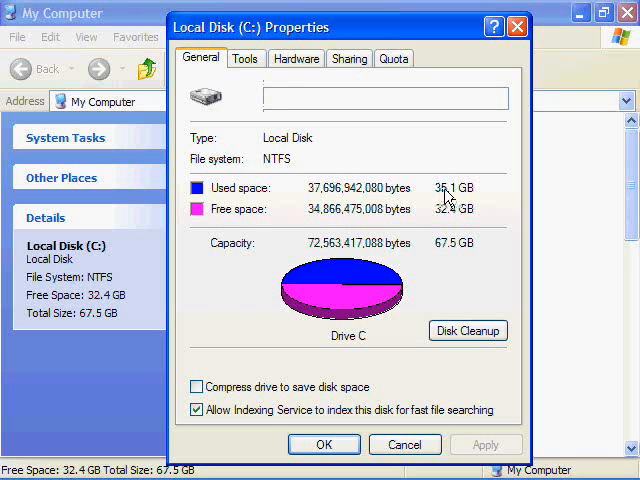
pyautogui.moveTo(384, 210)
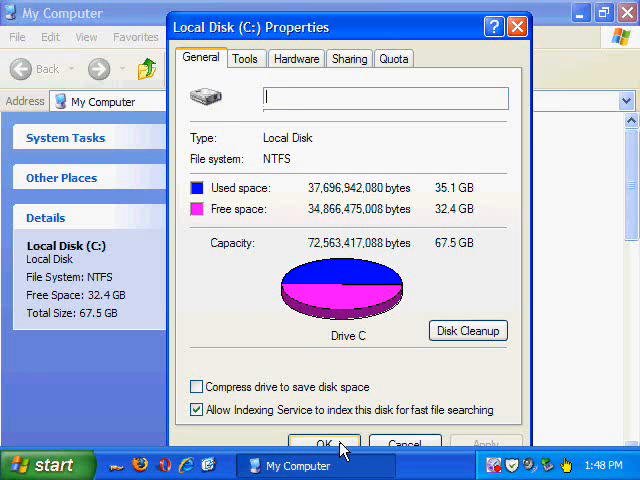
pyautogui.click(324, 444)
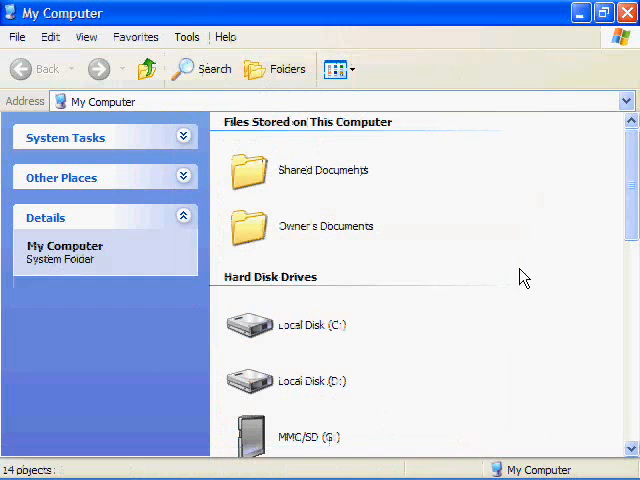